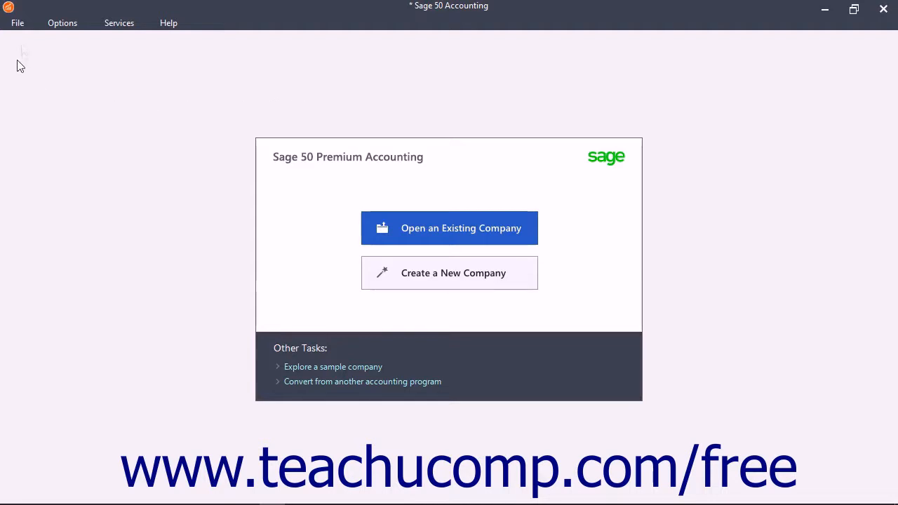
Show the File menu's company commands, including Download Sage Drive Company.
left_click(17, 22)
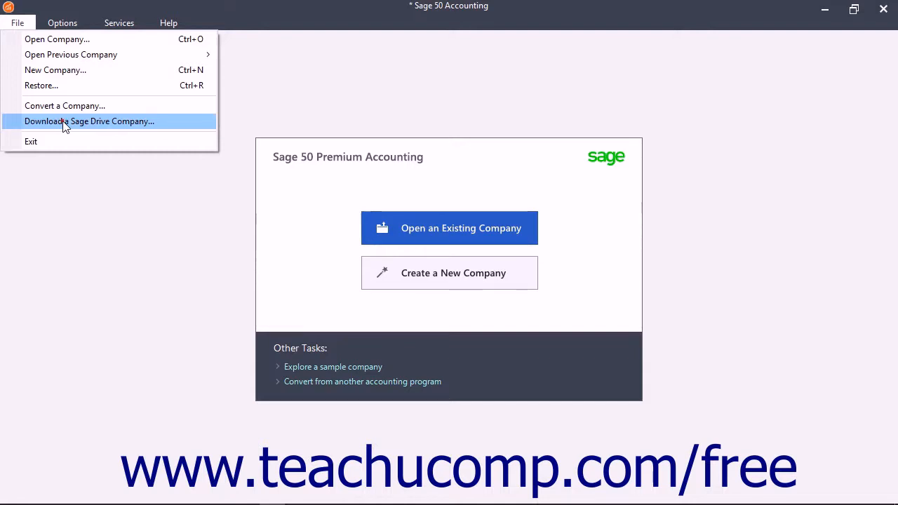
Launch the Sage Drive Company Access Wizard, which confirms a successful sign-in.
left_click(90, 121)
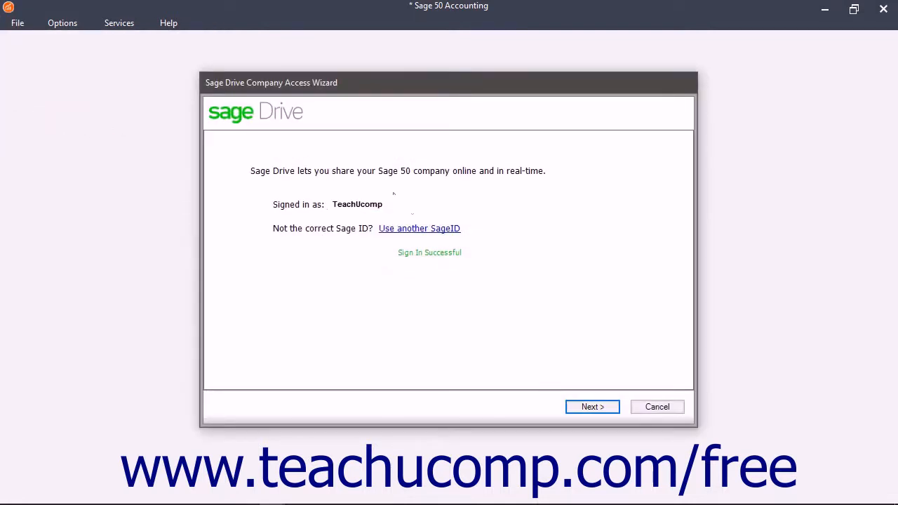
mouse_move(547, 370)
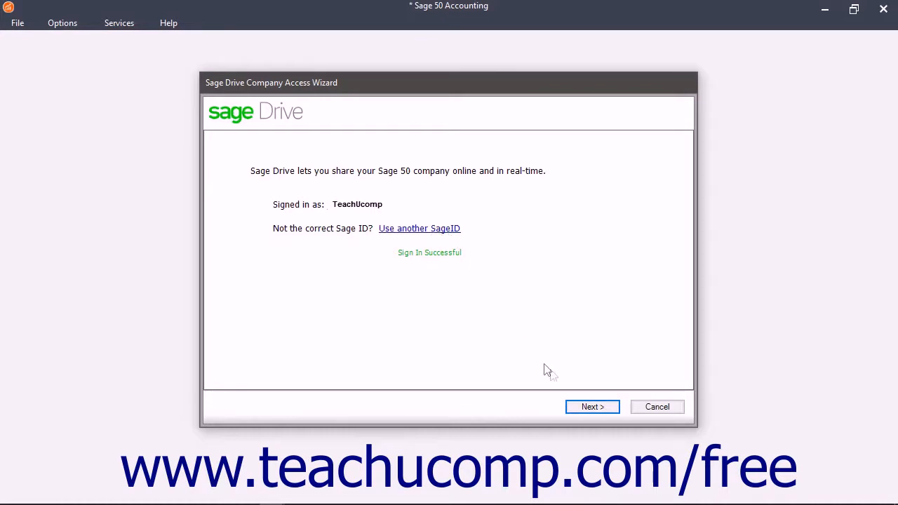
mouse_move(592, 407)
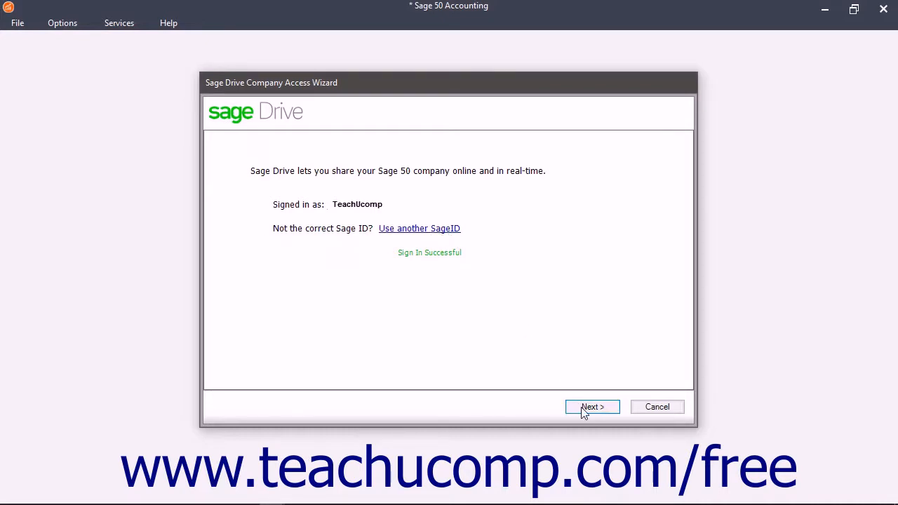
Select Bellwether Garden Supply for download, getting the already-downloaded notice.
left_click(592, 406)
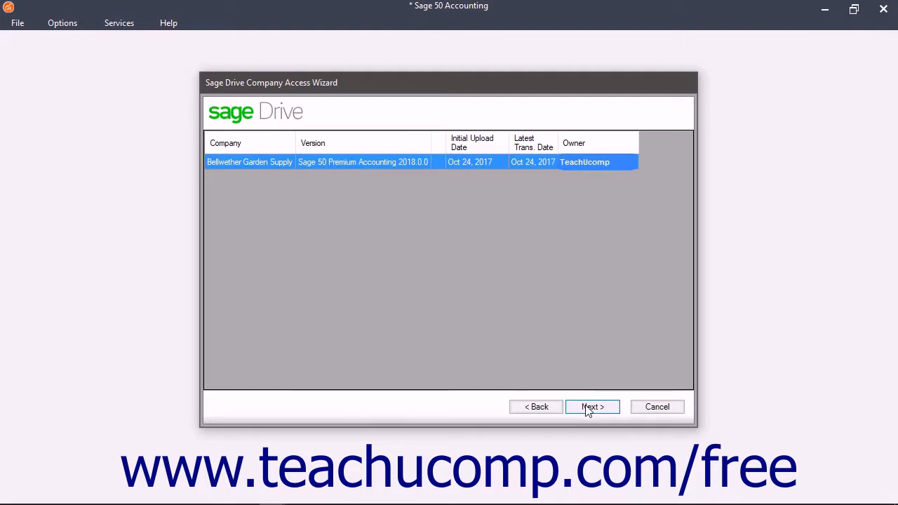
left_click(592, 407)
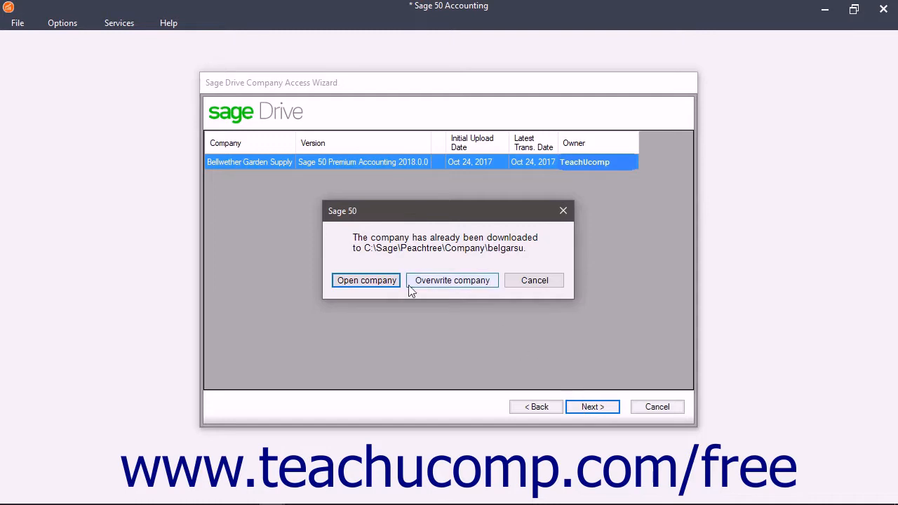
mouse_move(461, 286)
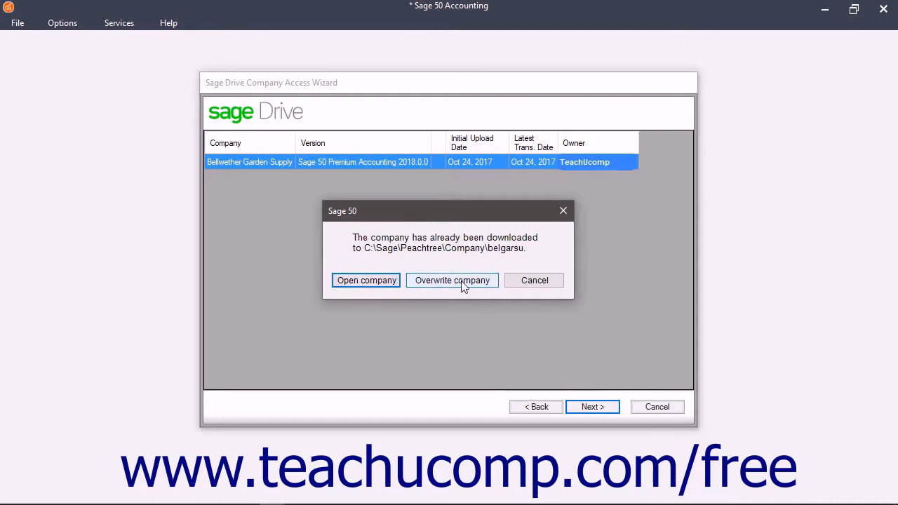
Overwrite the existing copy and finish, opening Bellwether Garden Supply at the Welcome to Sage Drive screen.
left_click(451, 281)
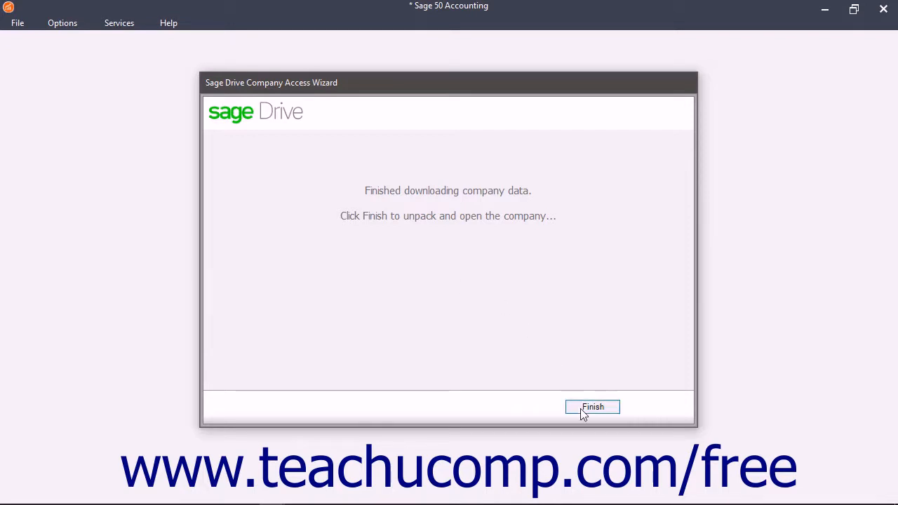
left_click(592, 407)
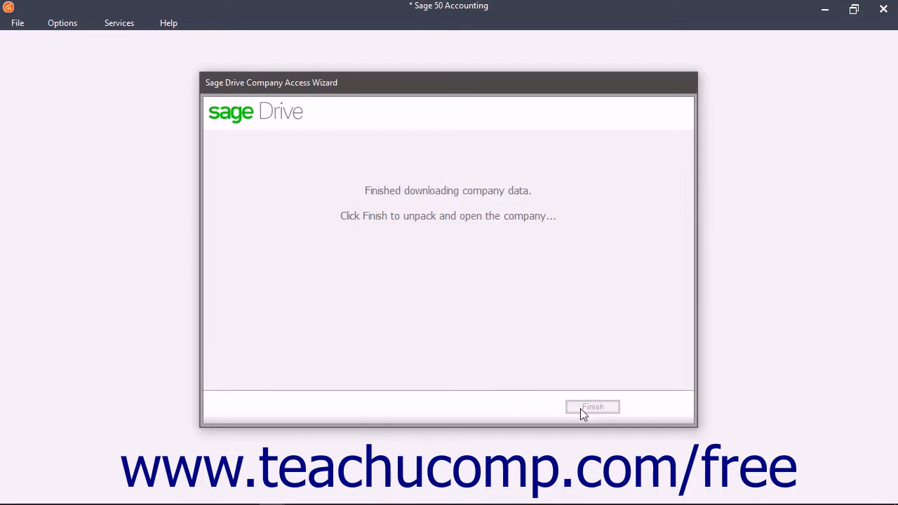
left_click(591, 407)
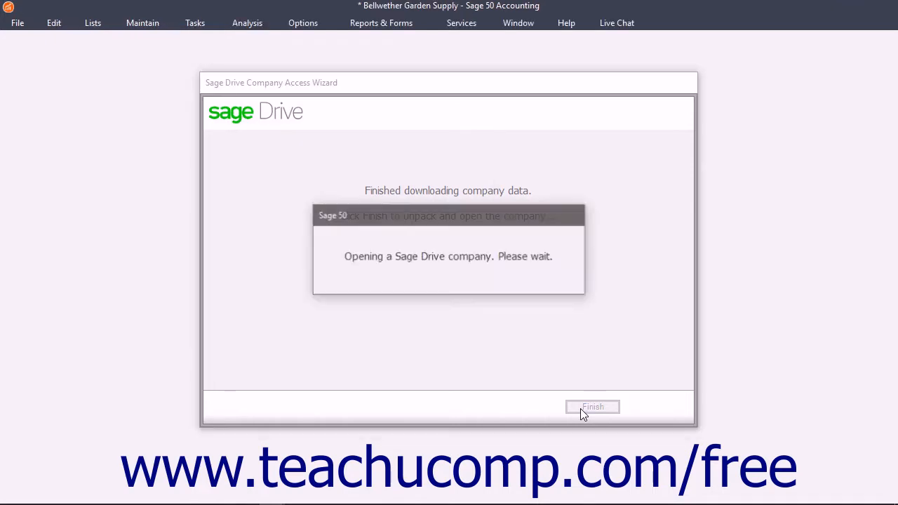
left_click(592, 407)
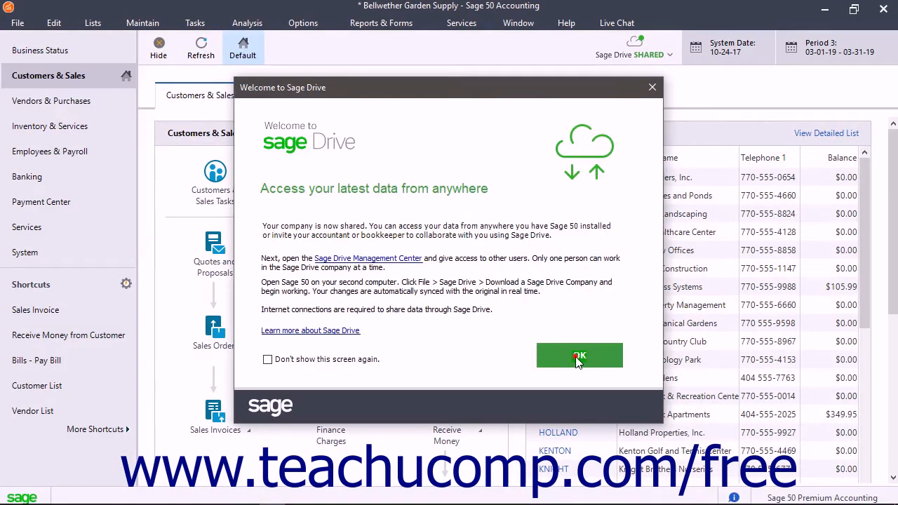